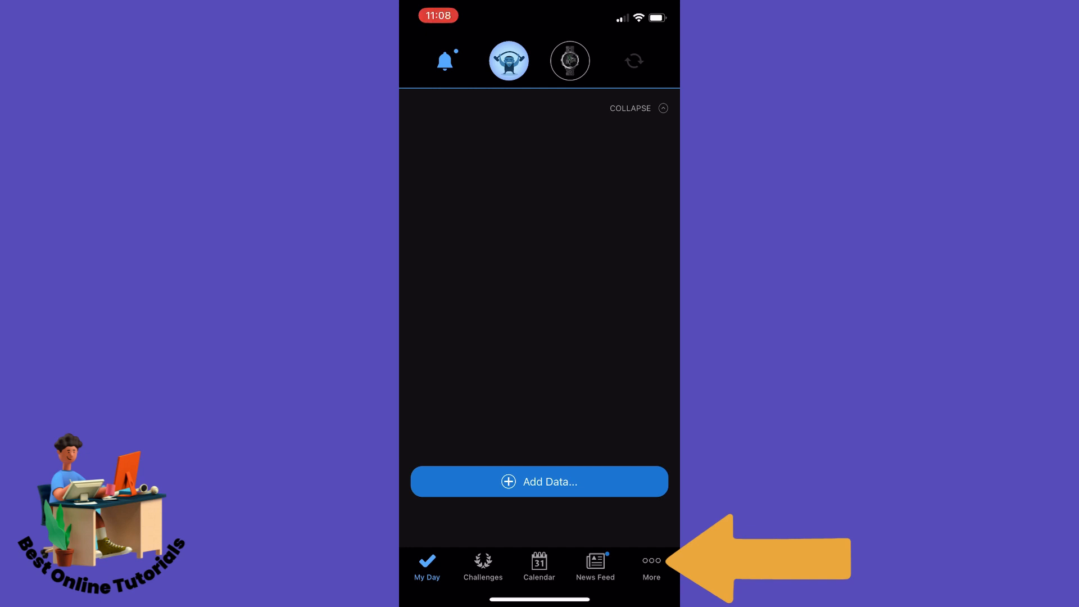
Navigate from More through Training & Planning to the Workouts list of saved workouts.
click(650, 568)
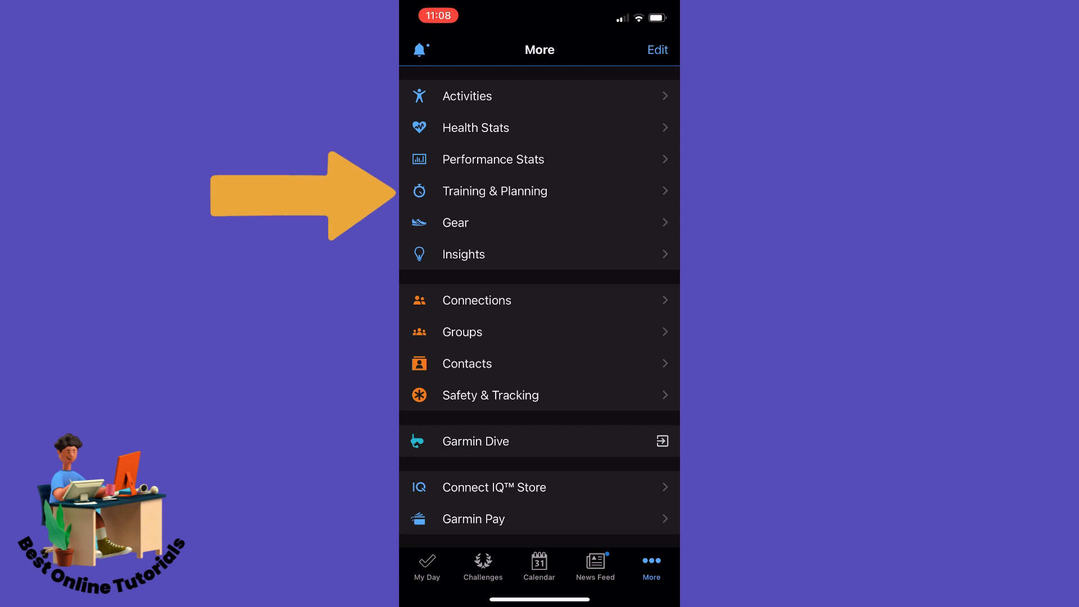
click(495, 191)
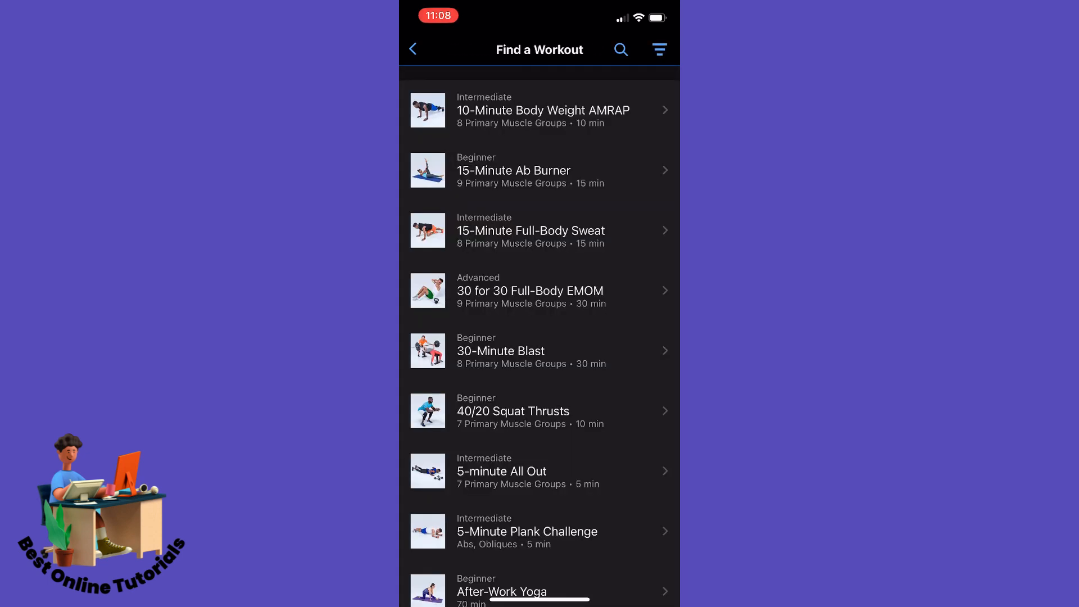
click(413, 49)
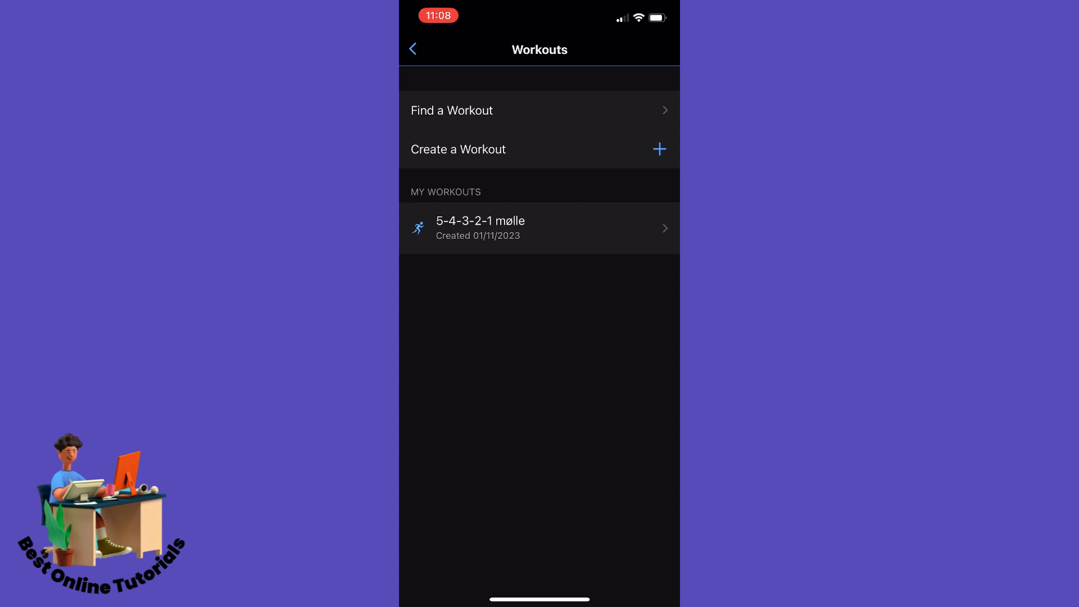
Create a new Run workout and delete its default Cool Down step.
click(458, 150)
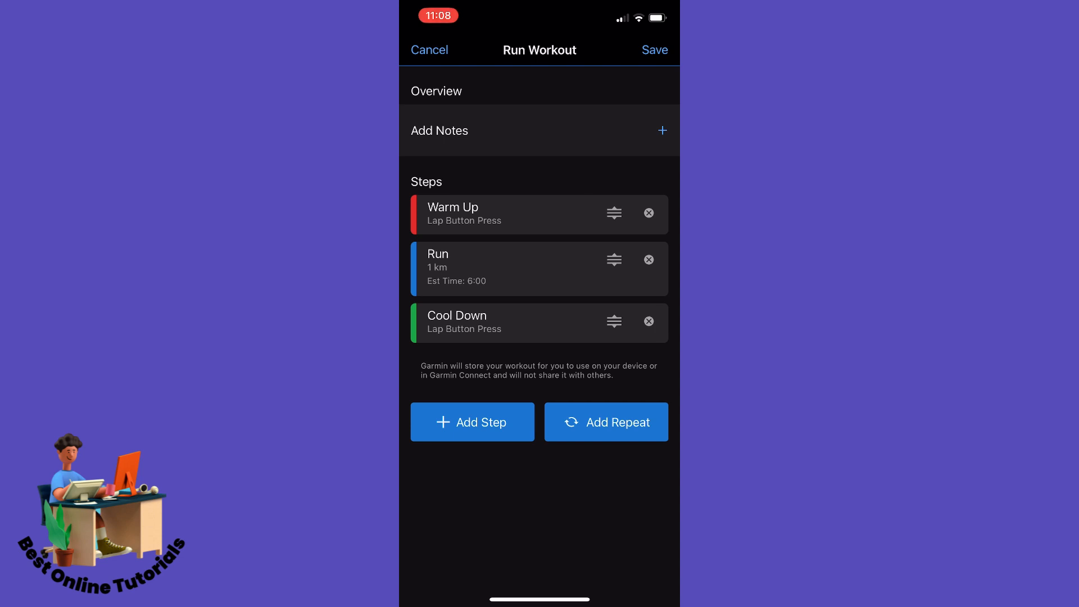
click(647, 322)
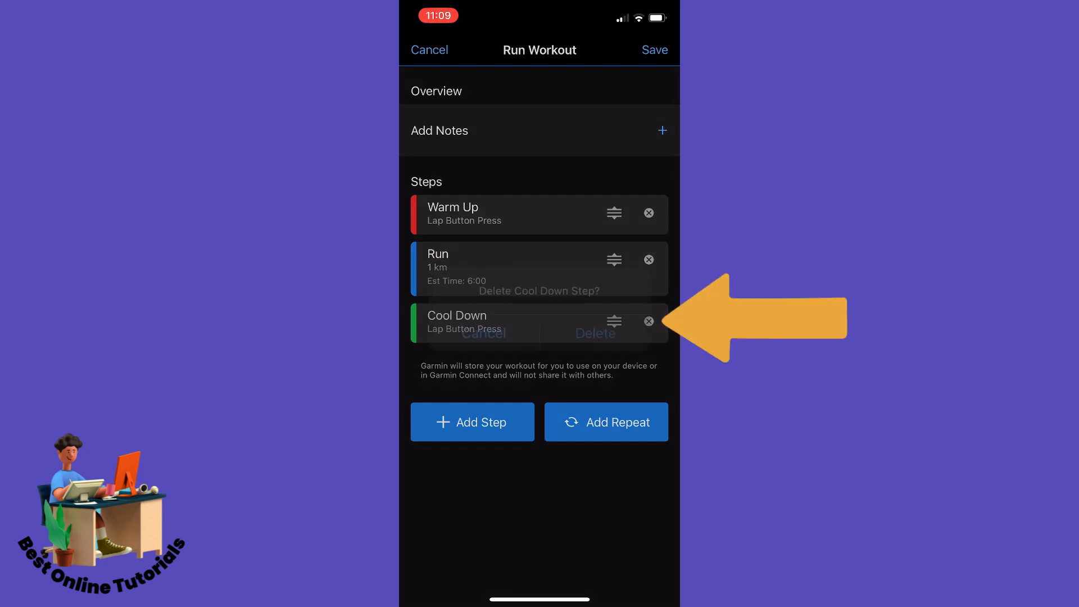
click(595, 333)
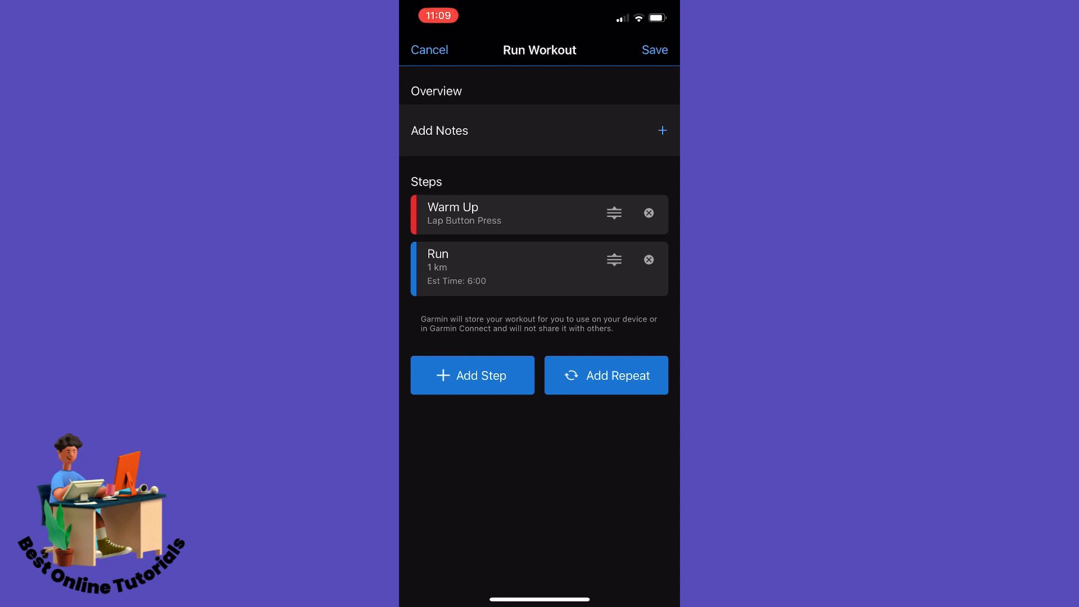
Change the Run step's distance from 1 km to 3.00 km.
click(510, 268)
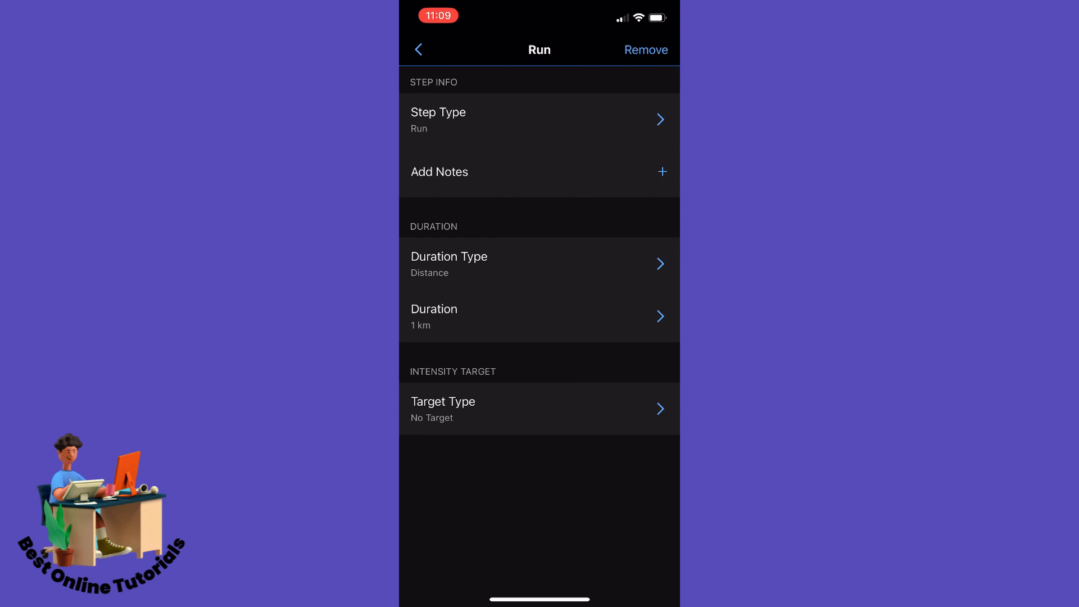
click(538, 263)
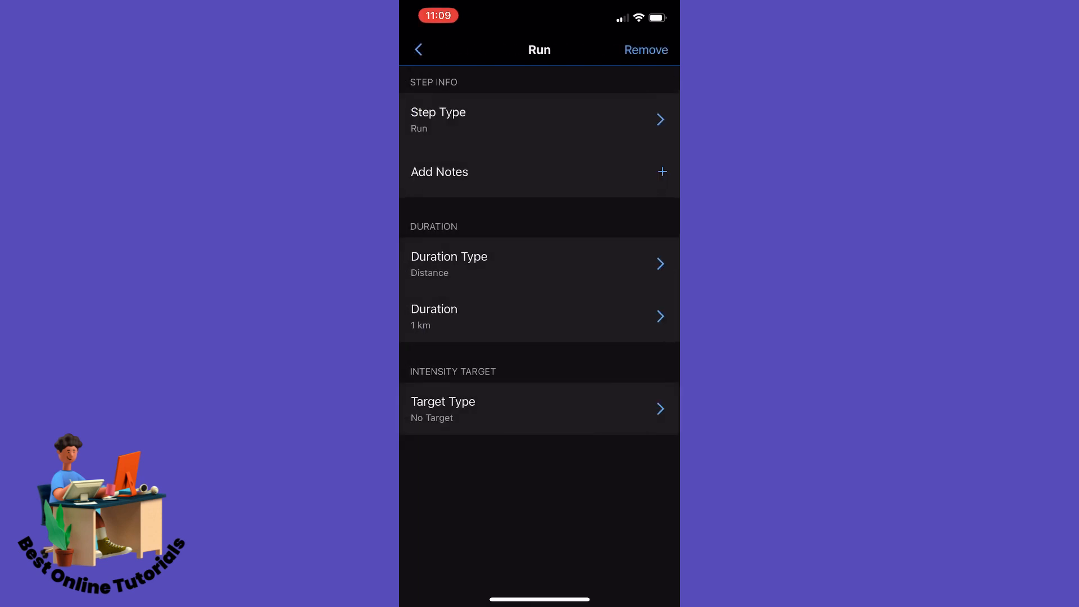
click(538, 316)
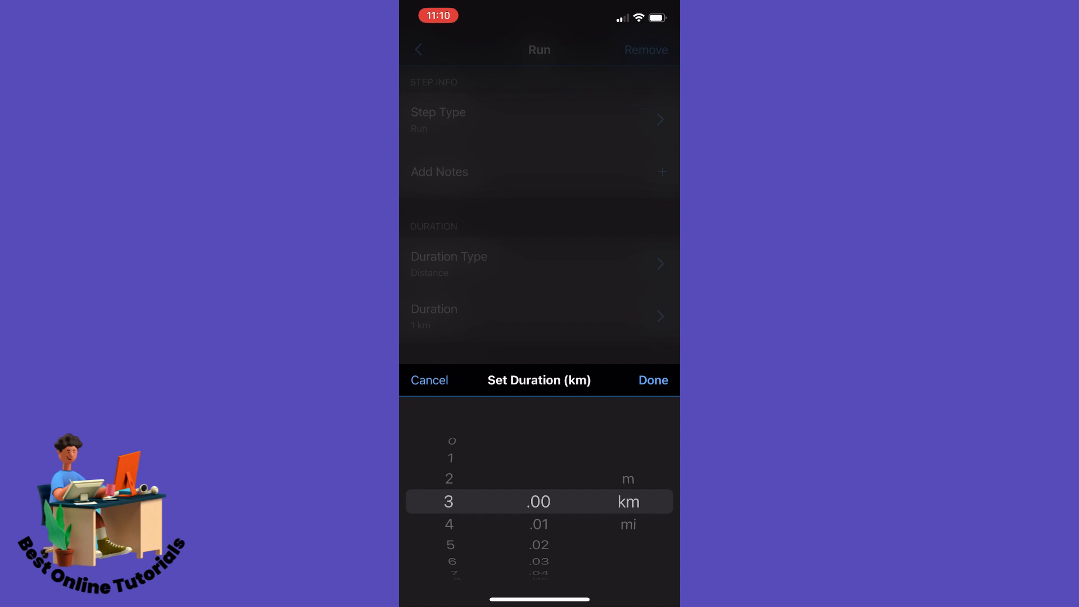
click(652, 380)
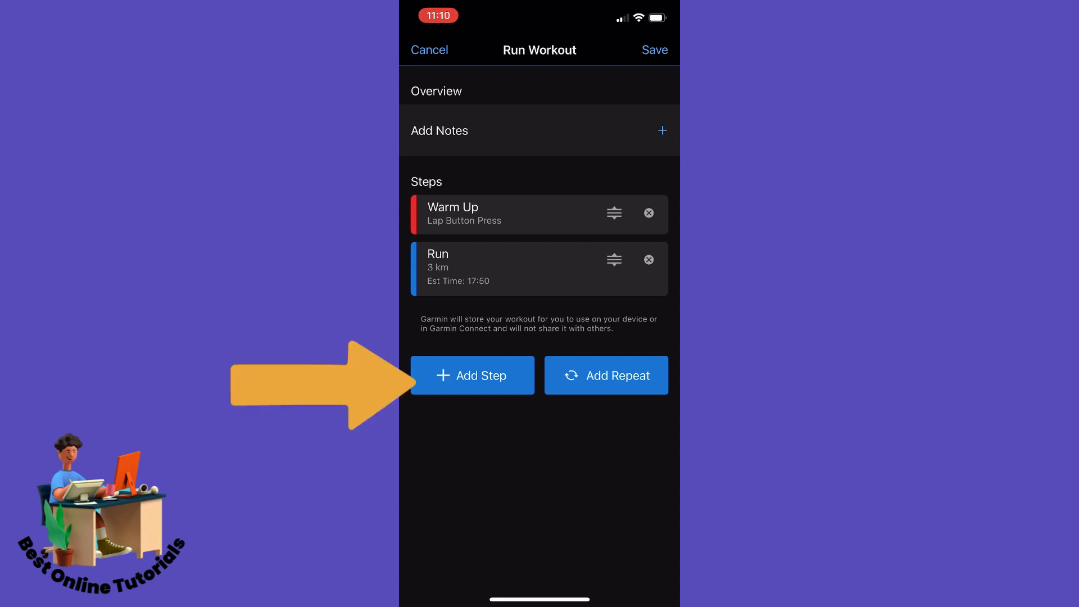
Add a Rest step after the 3 km run, measured by time with a 1:00 duration.
click(472, 376)
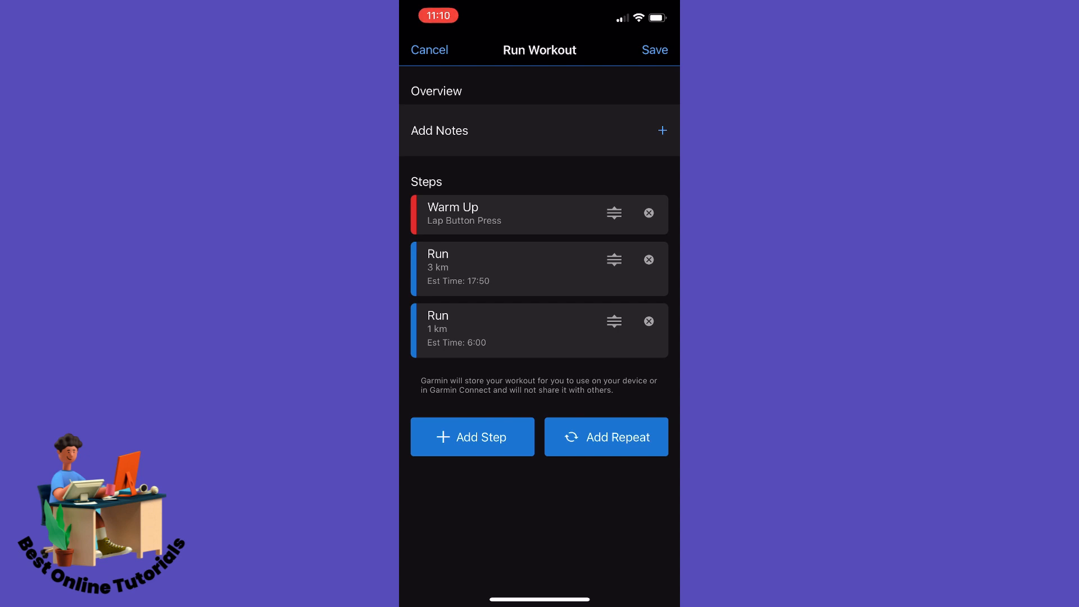
click(509, 330)
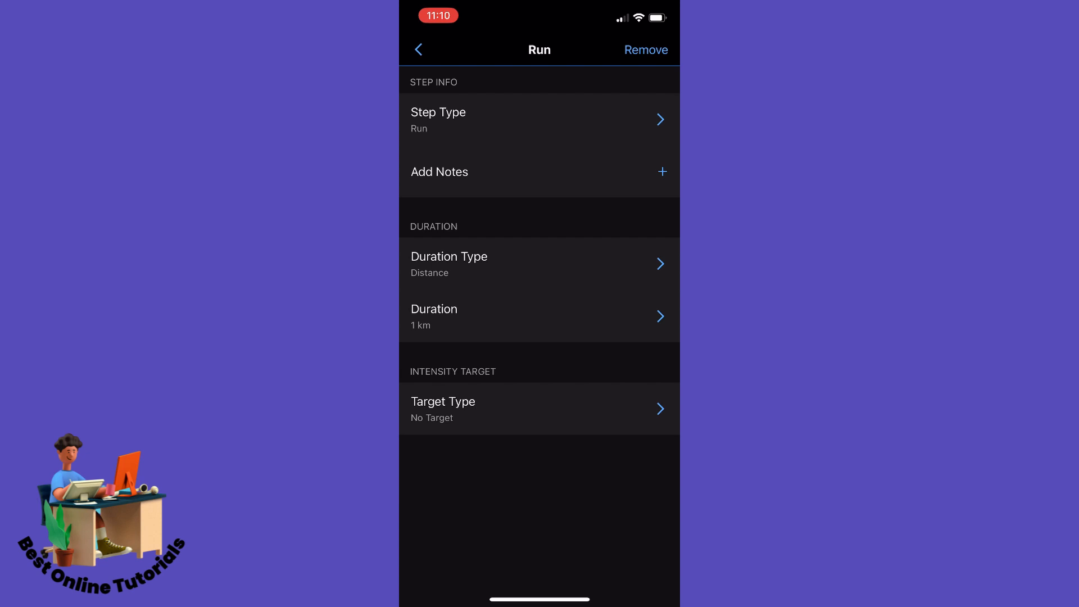
click(538, 118)
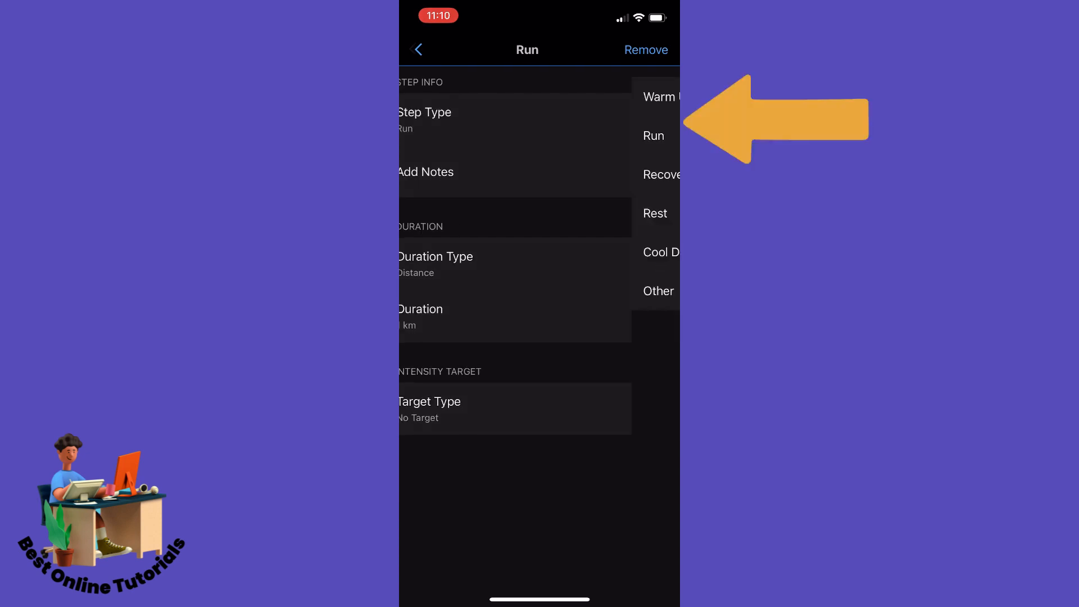
click(425, 117)
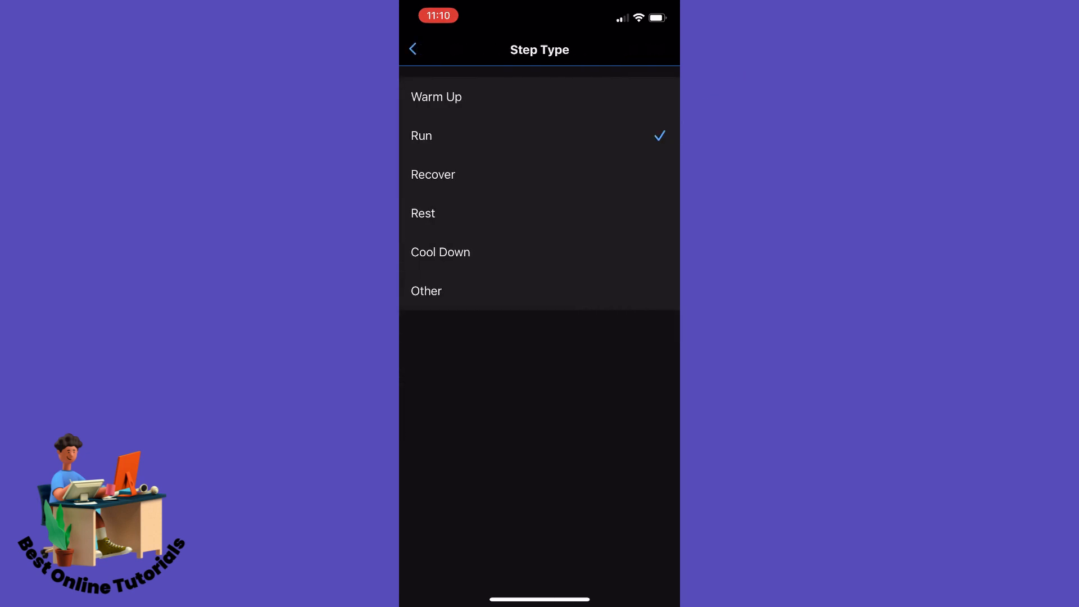
click(423, 214)
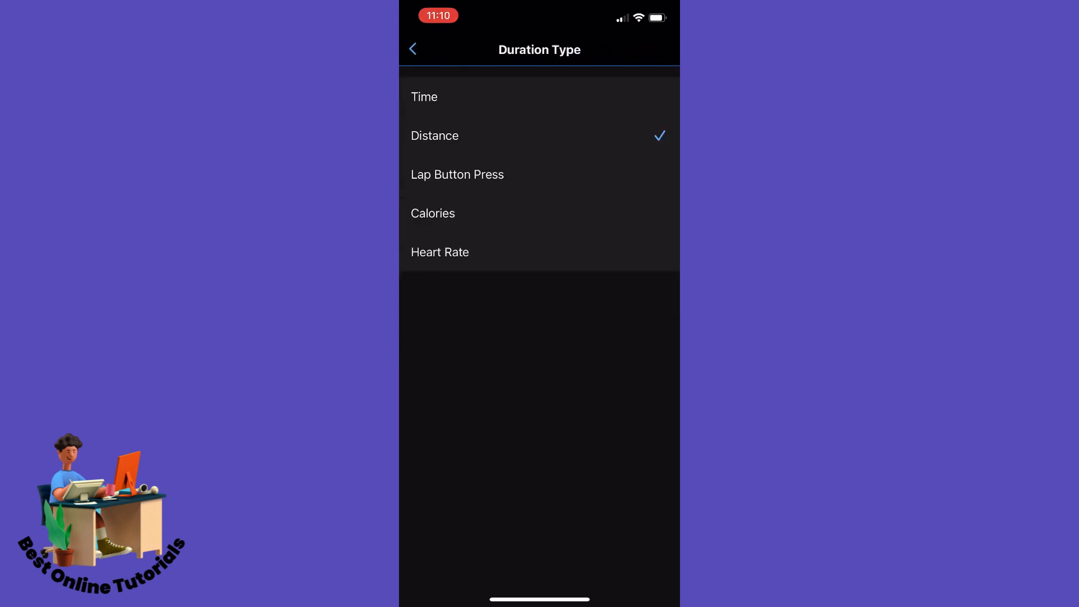
click(412, 48)
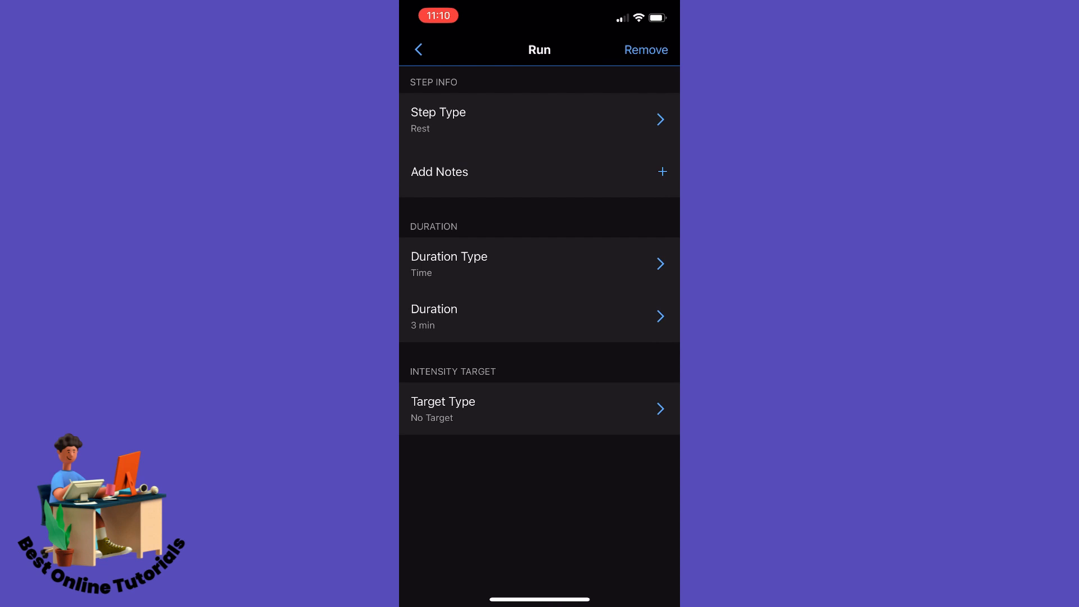
click(538, 317)
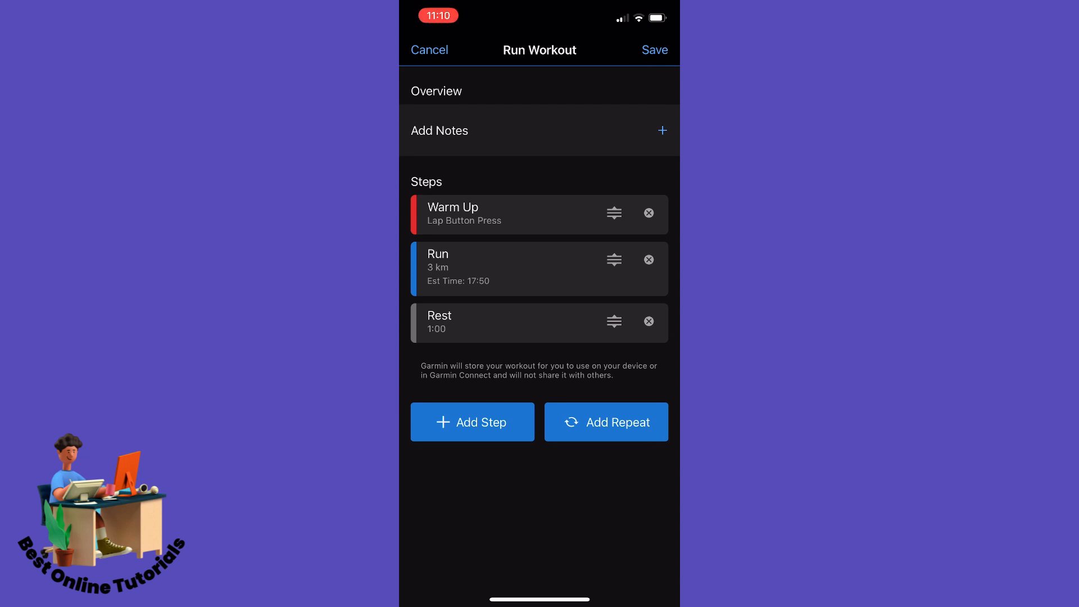
Add a repeat block with the run distance adjusted and its recovery turned into a 1:00 Rest.
click(606, 422)
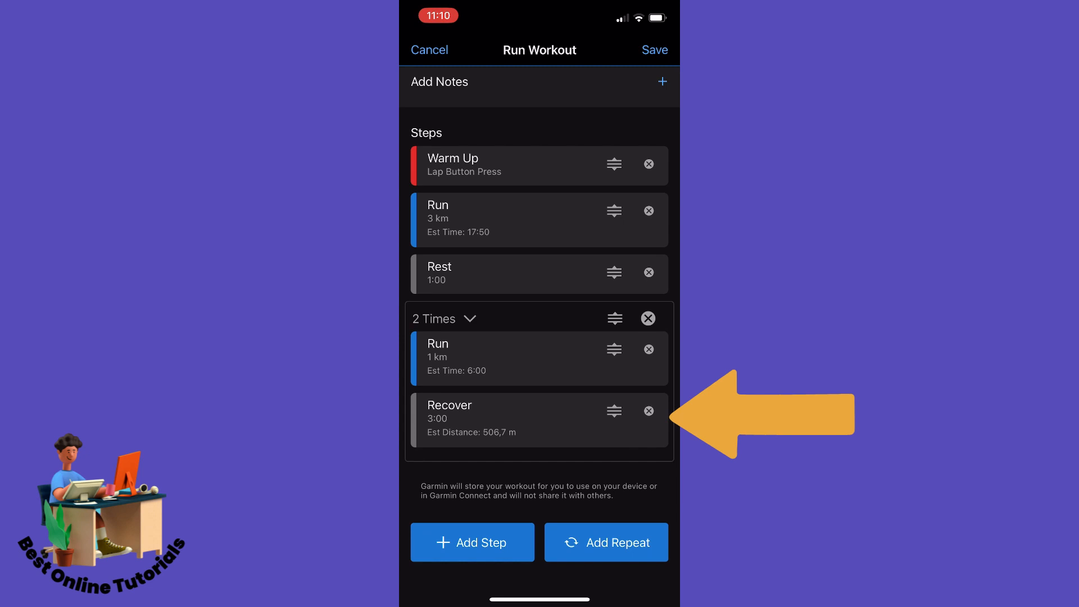
click(606, 542)
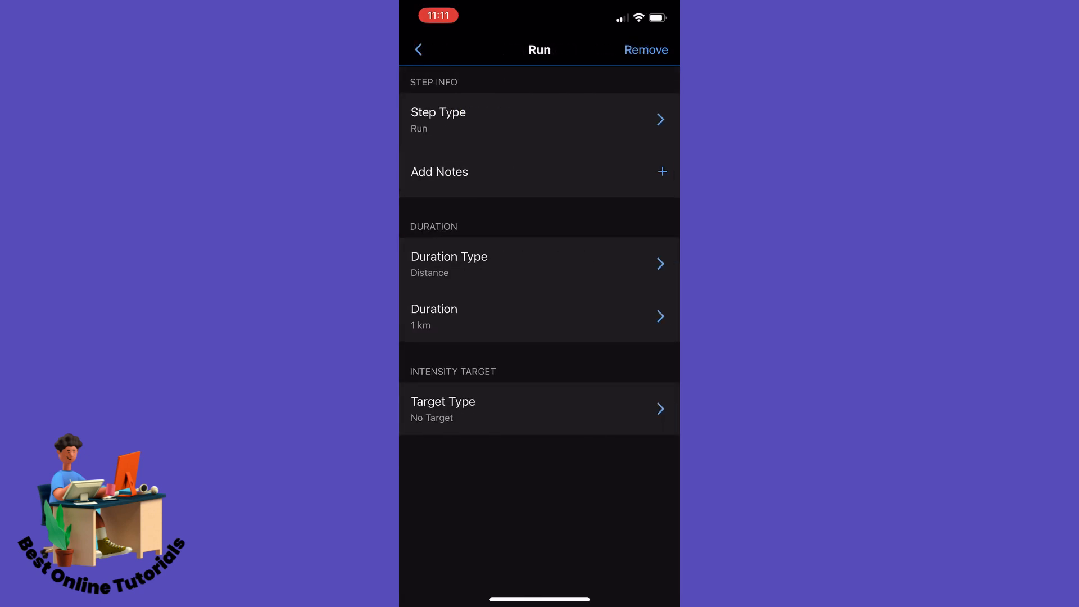
click(538, 316)
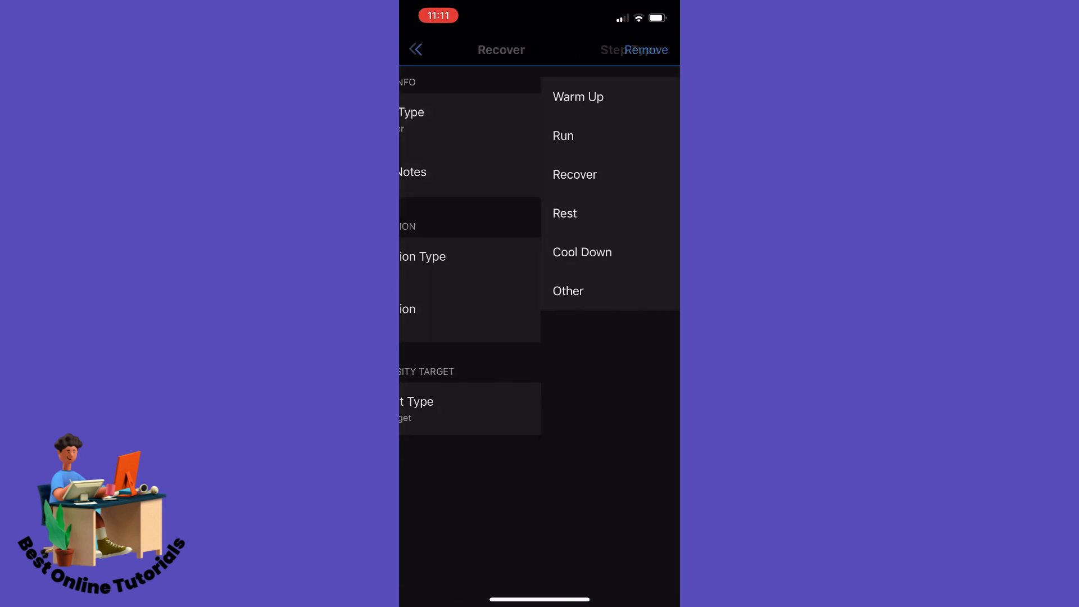
click(564, 214)
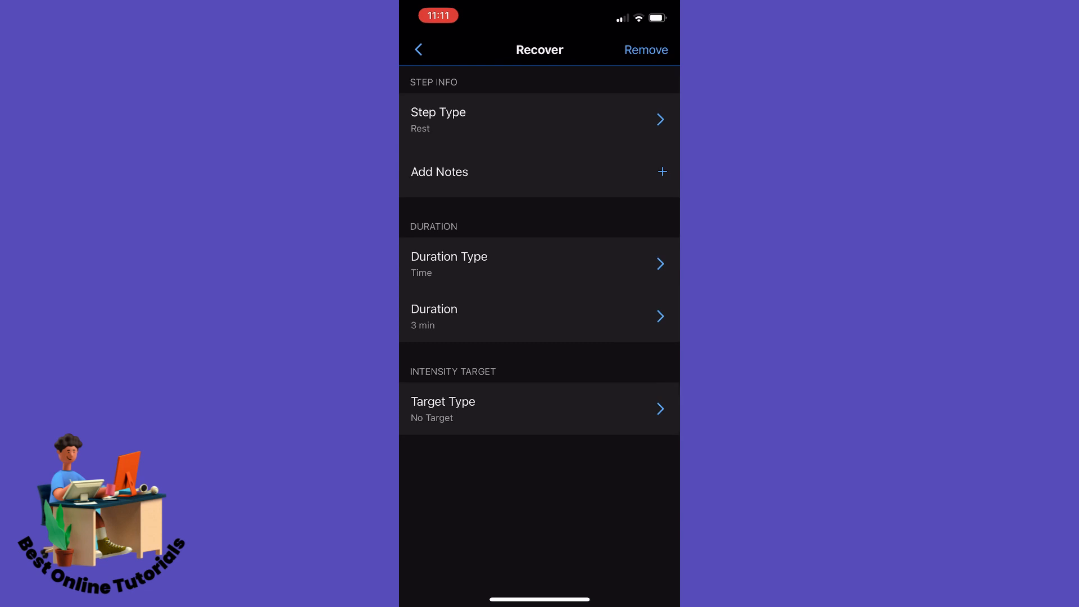
click(538, 316)
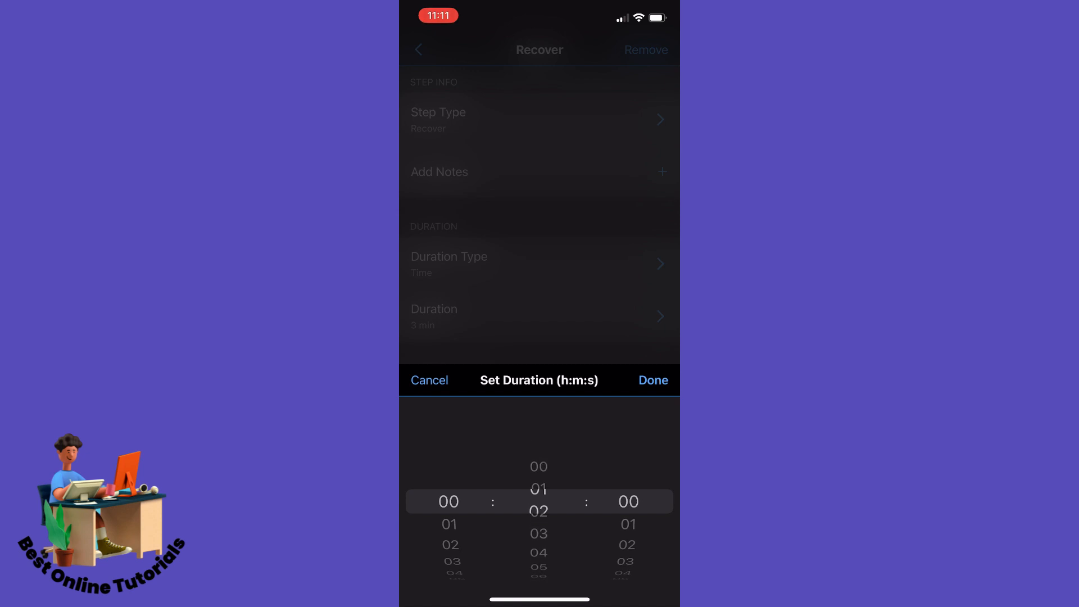
click(652, 380)
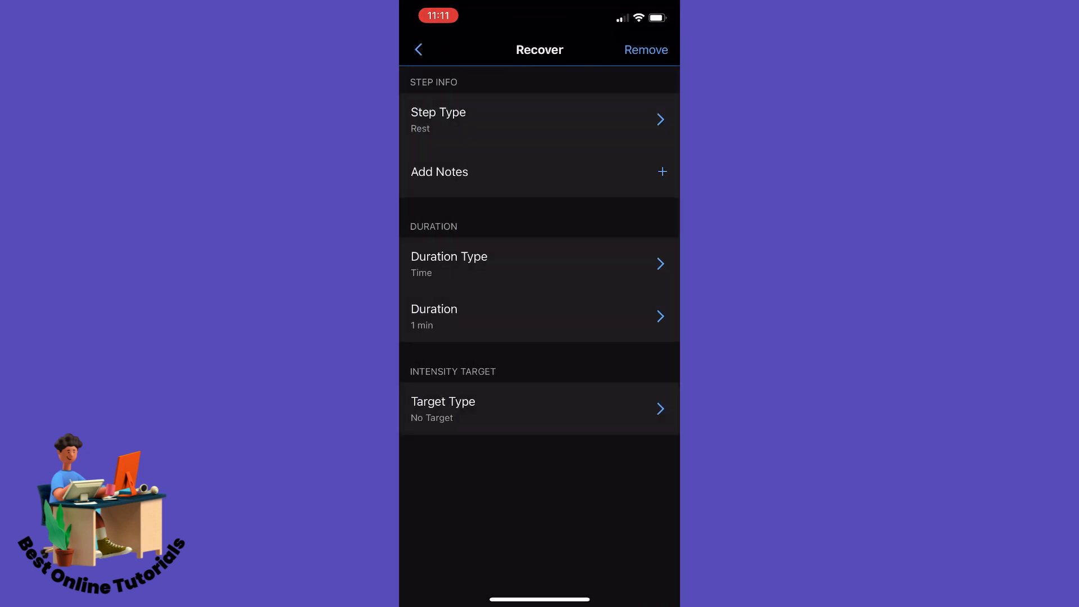
click(418, 50)
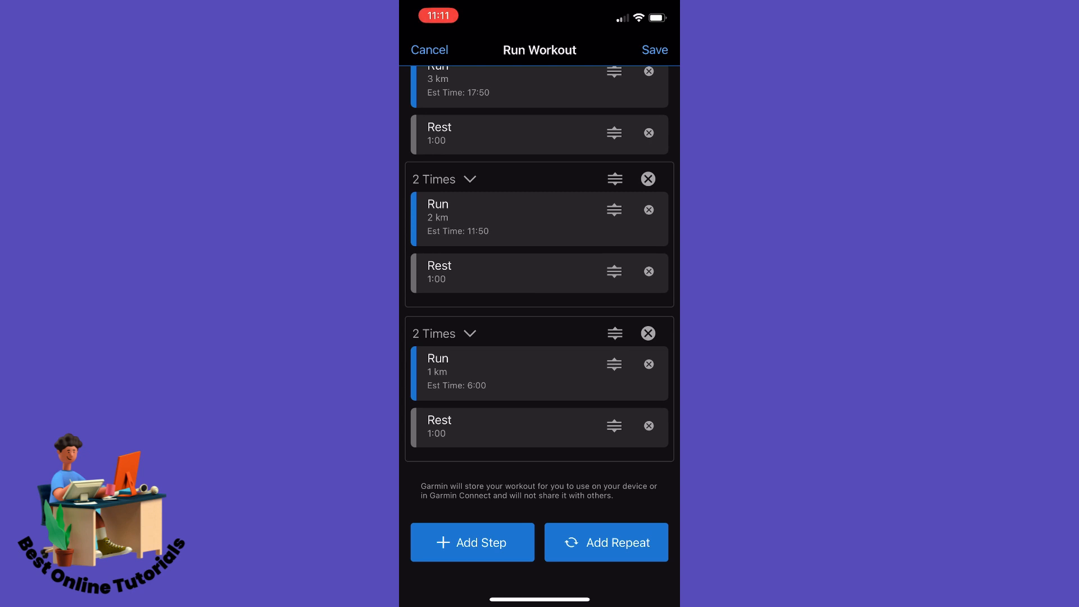
Set the final 1 km Run step's type to Cool Down.
scroll(down, 3)
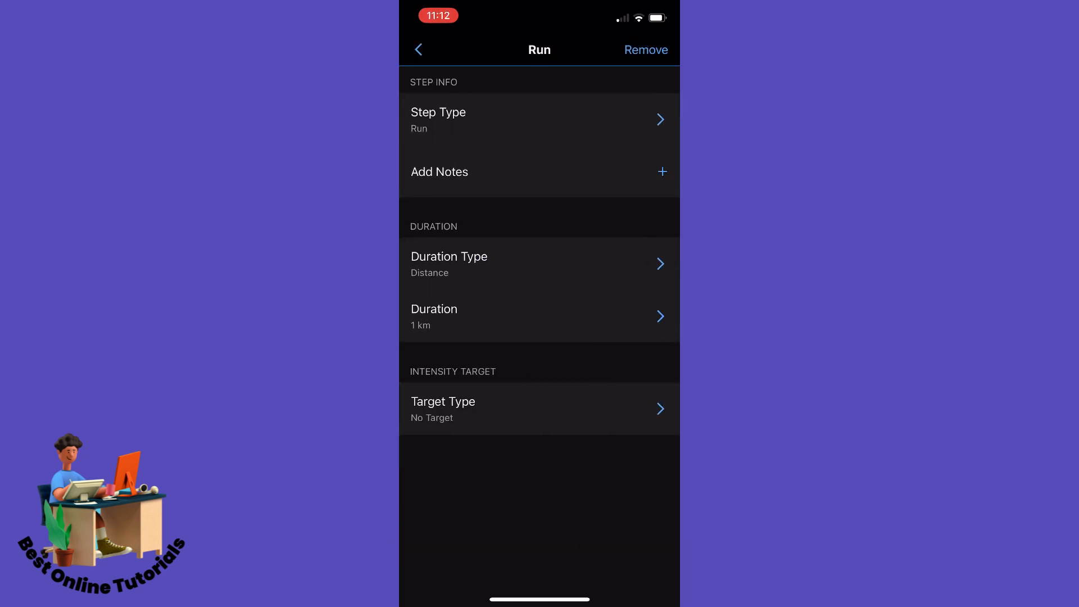
click(539, 118)
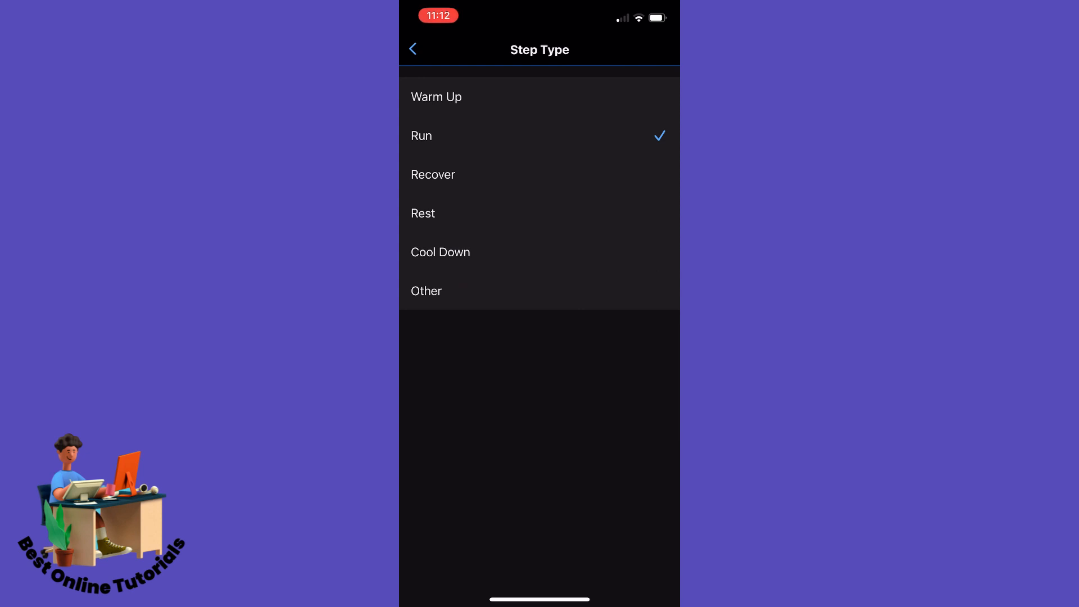
click(440, 252)
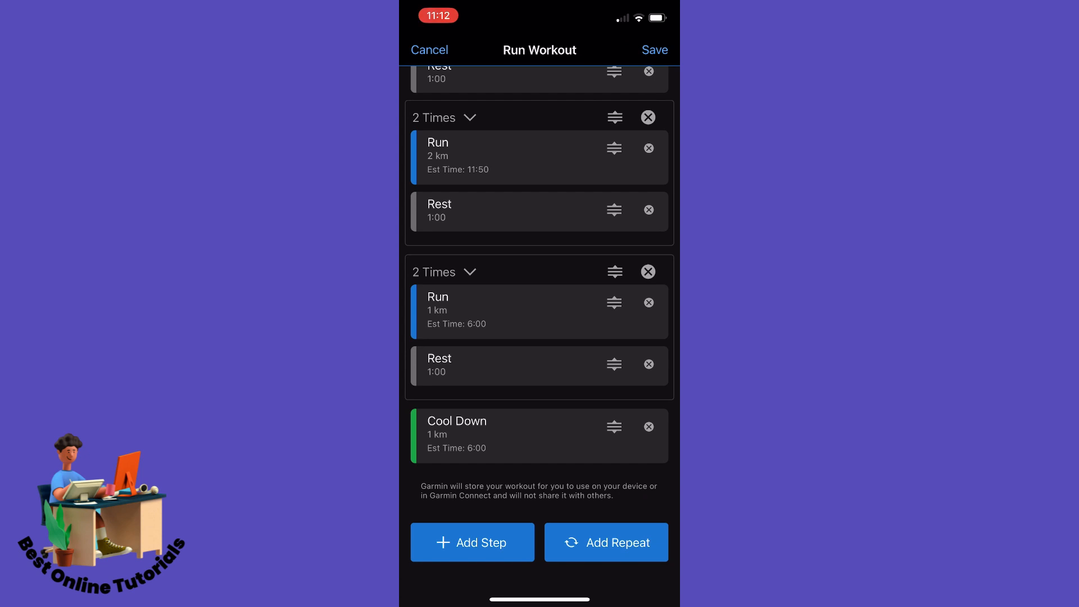
scroll(down, 3)
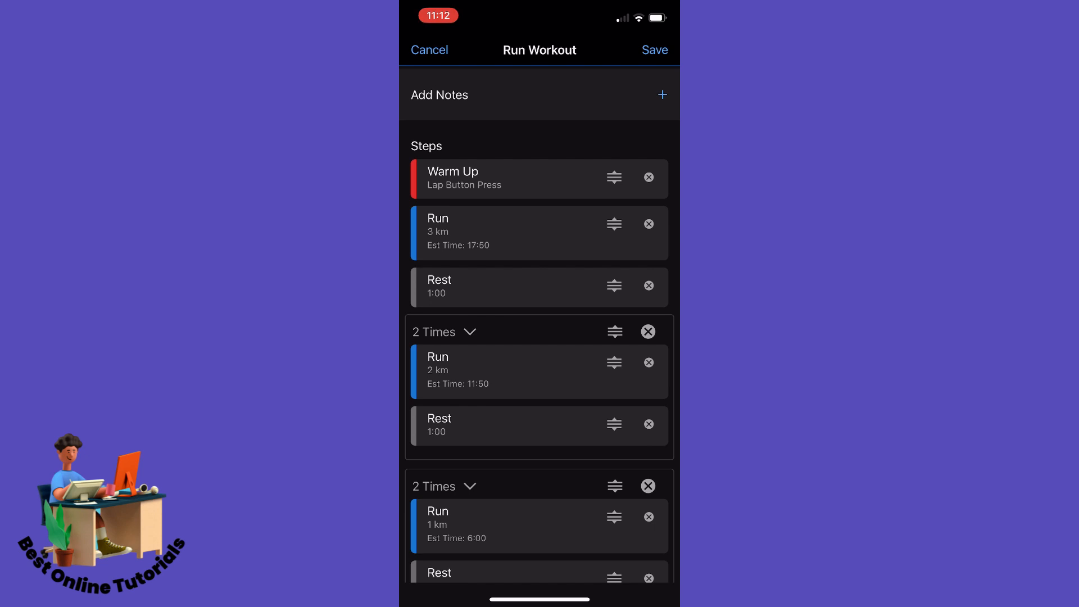
Give the 3 km run step a Pace target of 5:00–5:10 min/km.
click(522, 233)
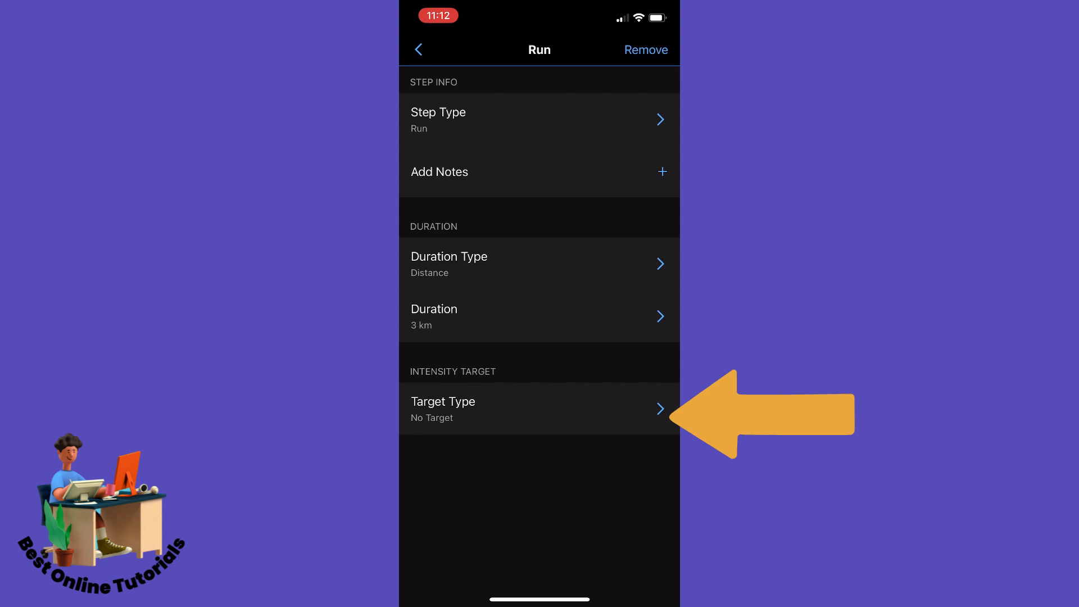
click(538, 409)
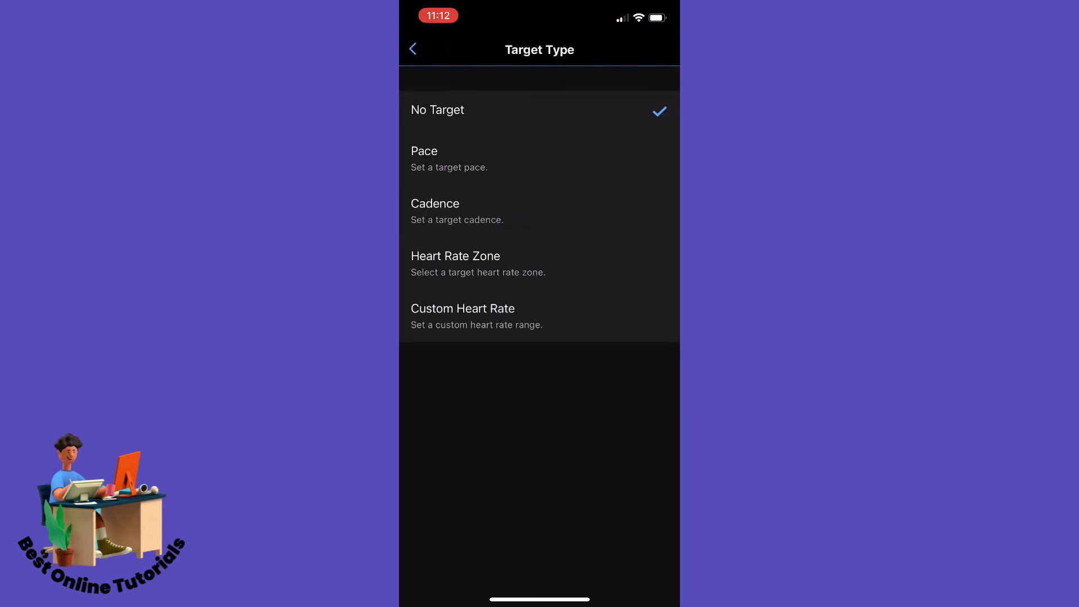
click(449, 150)
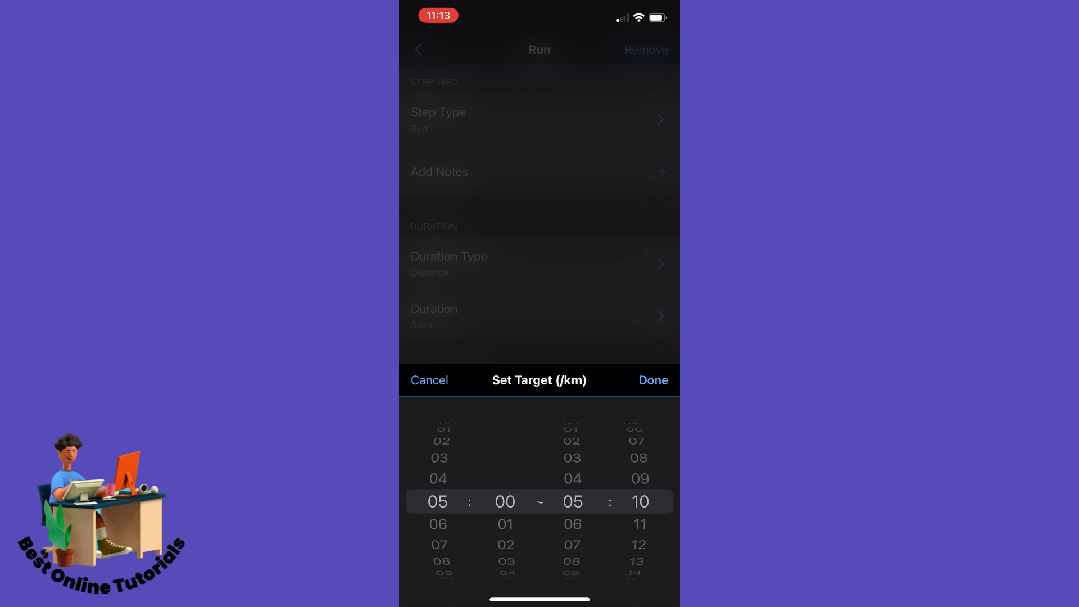
click(652, 380)
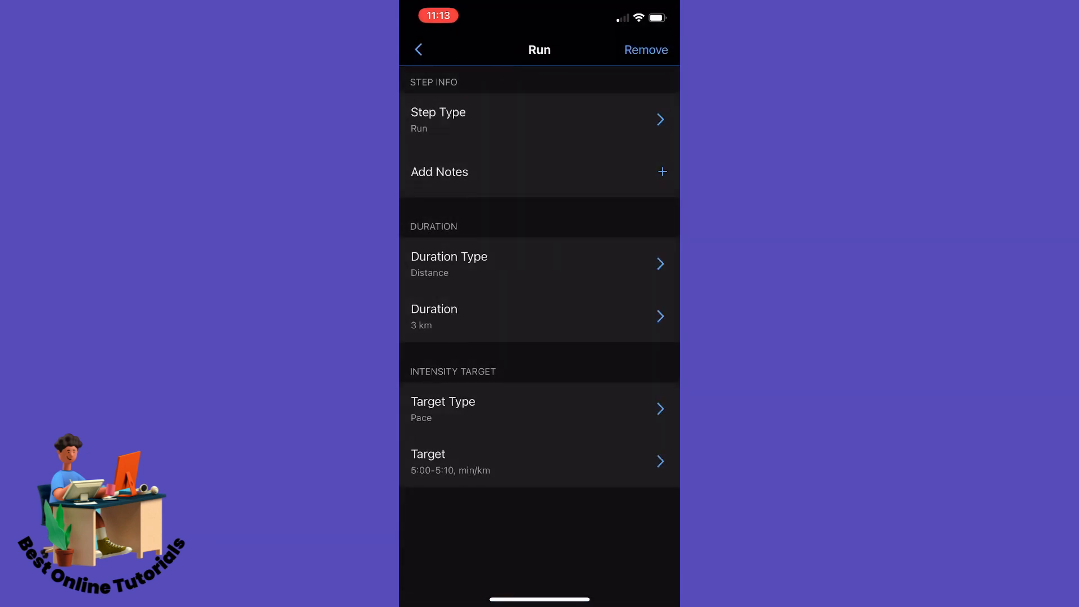
click(418, 49)
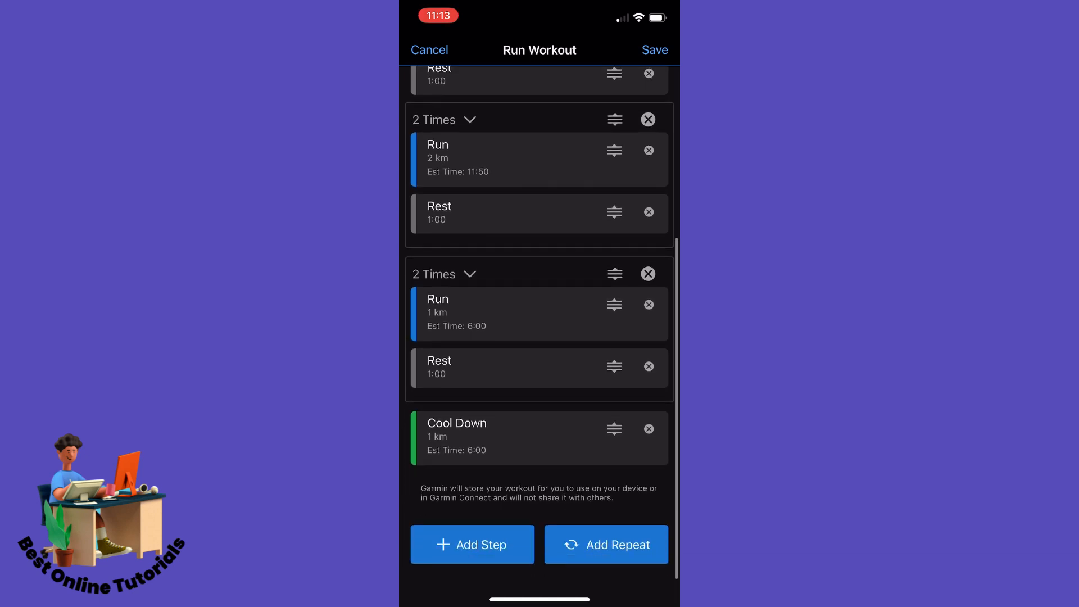
scroll(up, 3)
text(In)
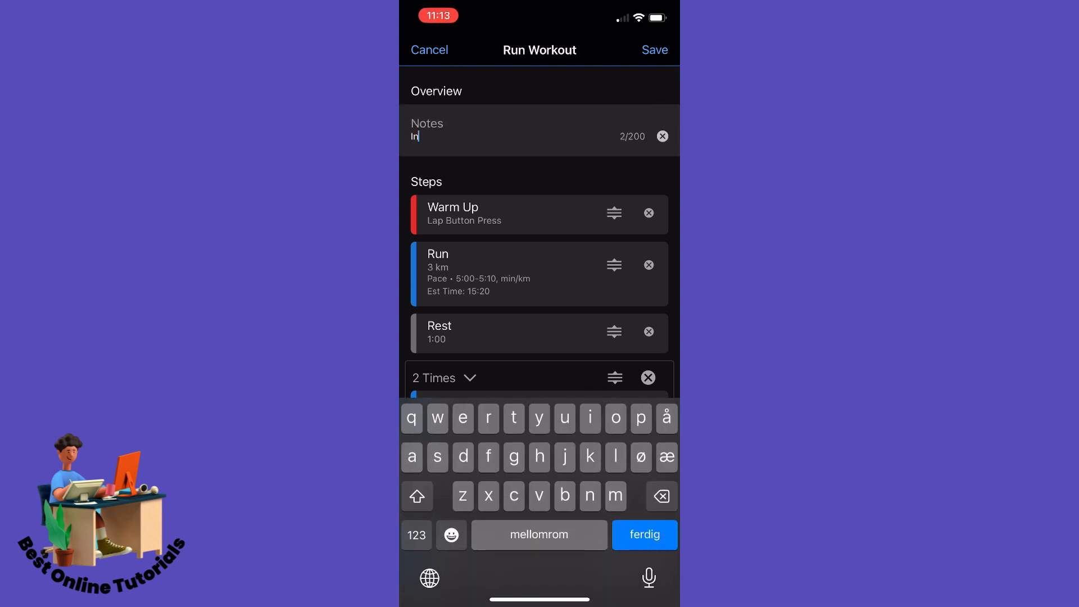
Enter the note 'Intervall training 3-2-1' and save the workout named '3-2-1 km'.
text(tervall training 3-2-1)
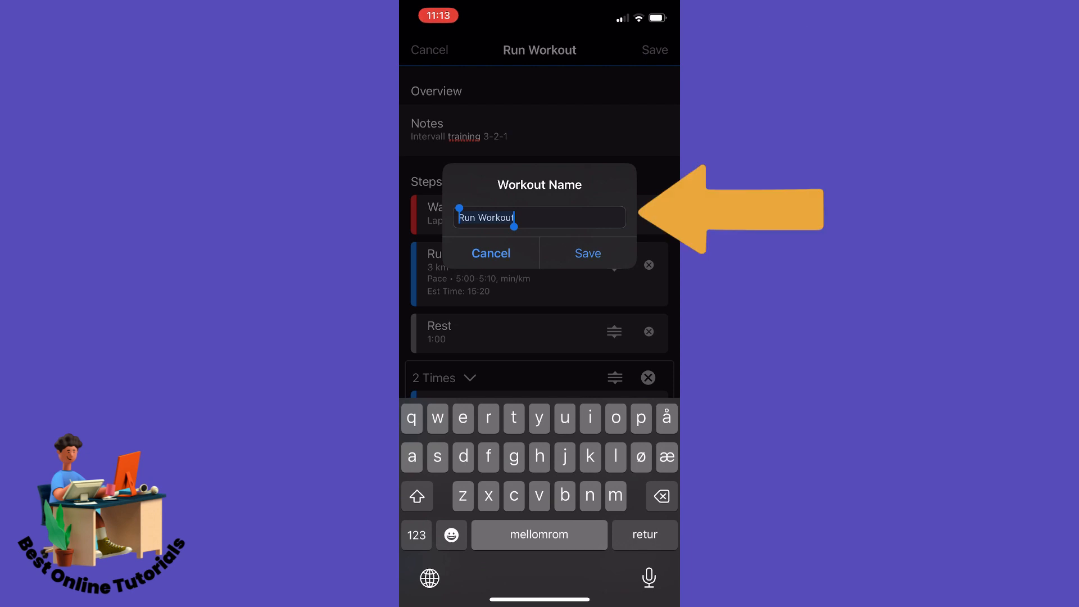
click(416, 535)
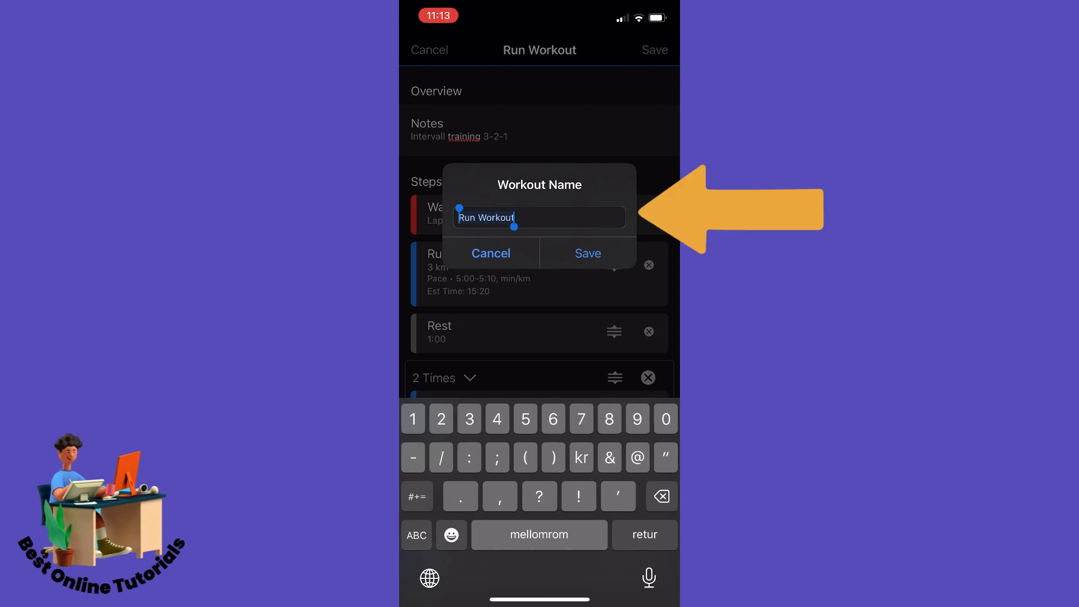
text(3-2-1)
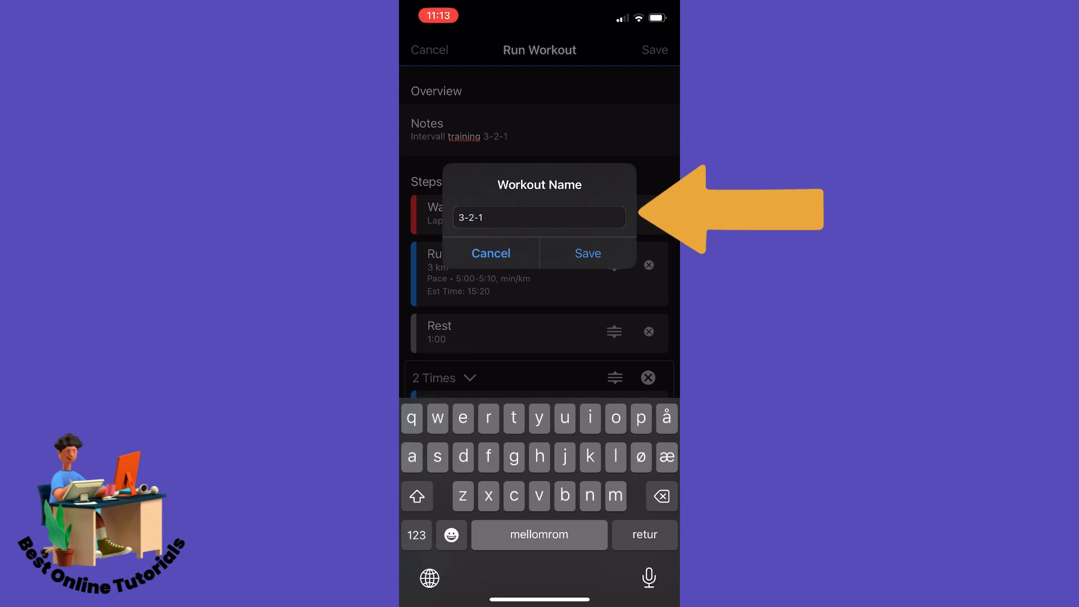
text(km)
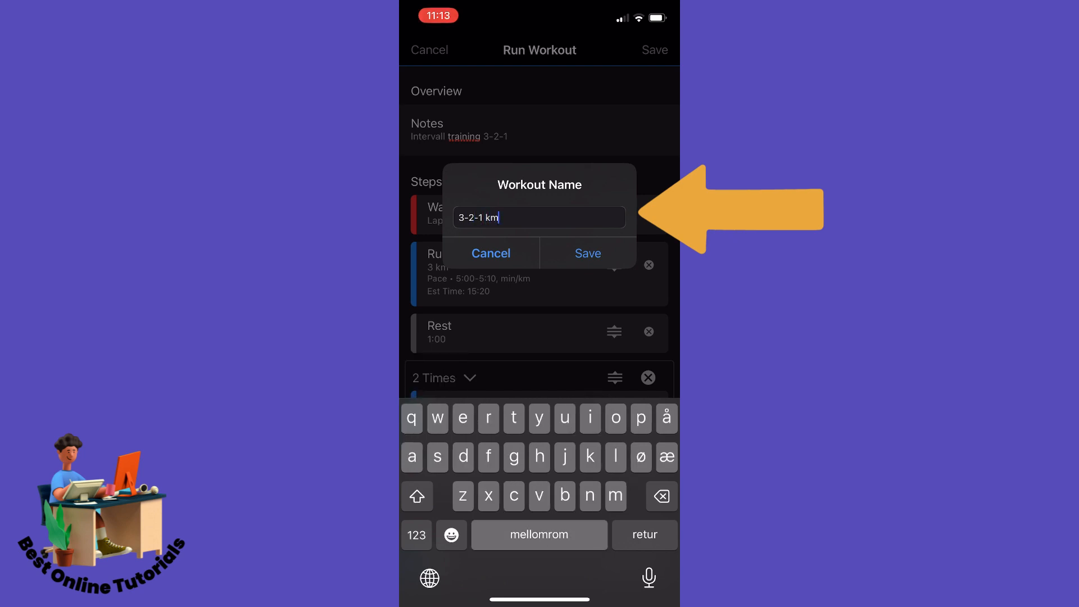
click(588, 253)
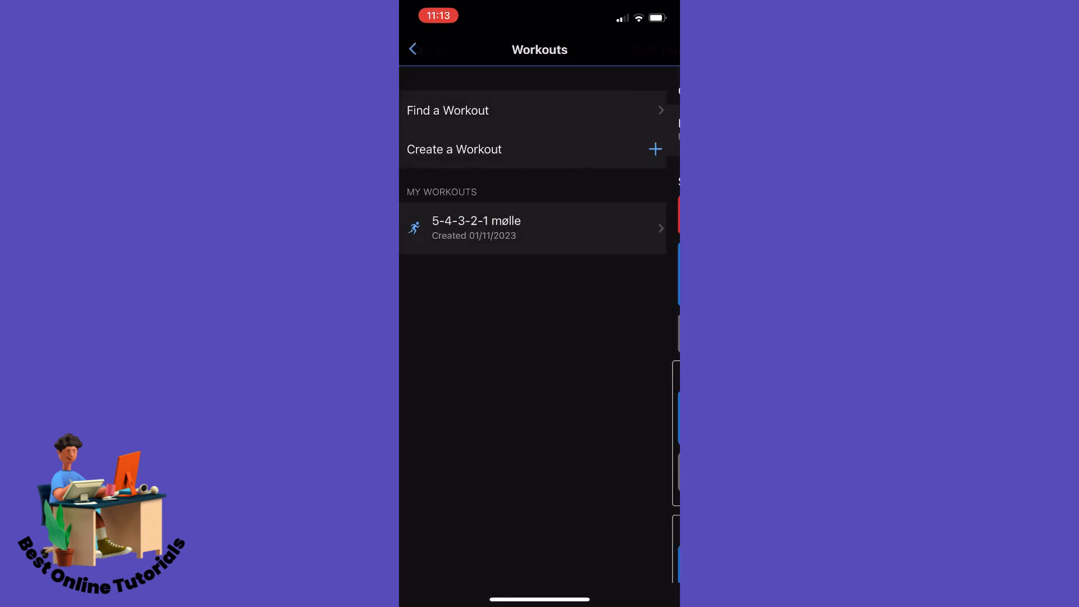